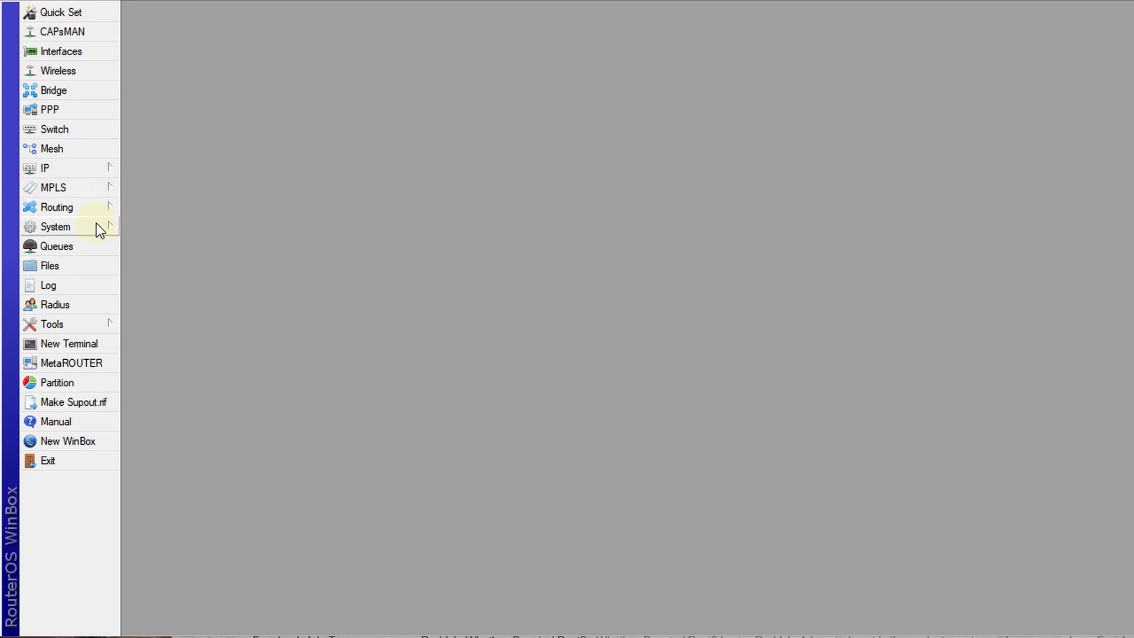
Show the System > Scheduler list with the existing Config Backup and Email Logs tasks.
{"action": "left_click", "coordinate": [55, 227]}
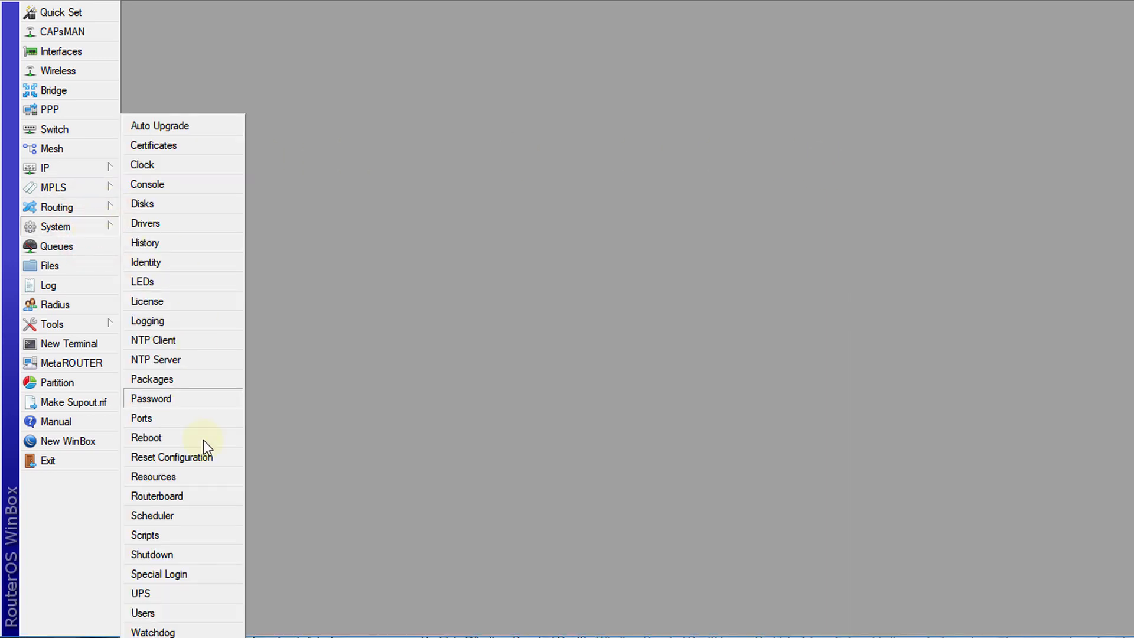
{"action": "left_click", "coordinate": [153, 515]}
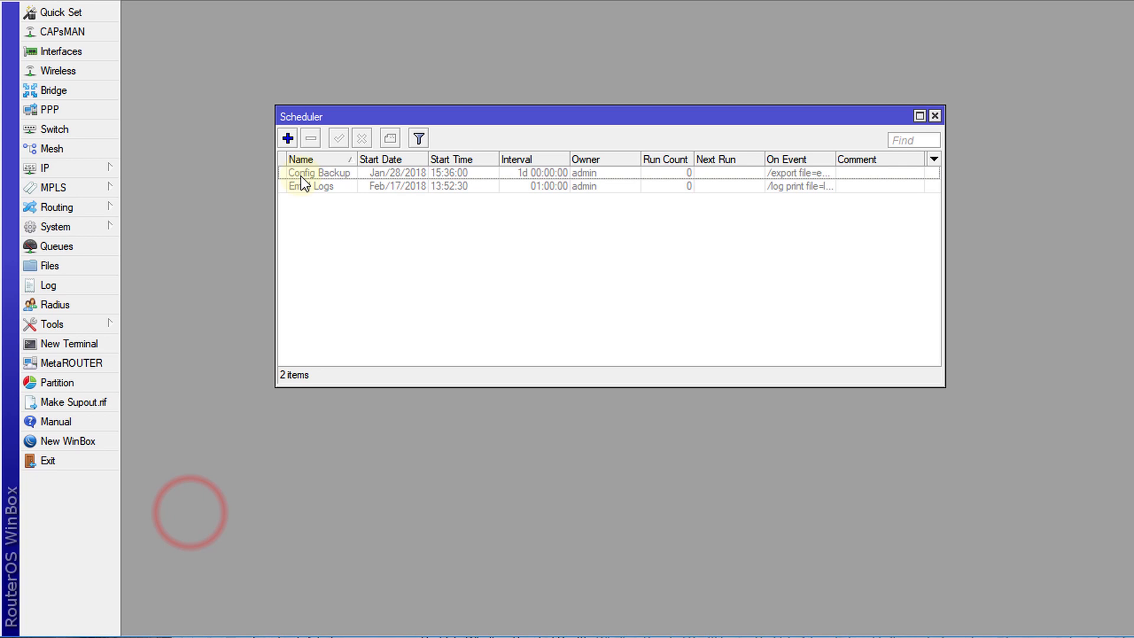
Add a new scheduler entry and name it Reboot.
{"action": "left_click", "coordinate": [286, 138]}
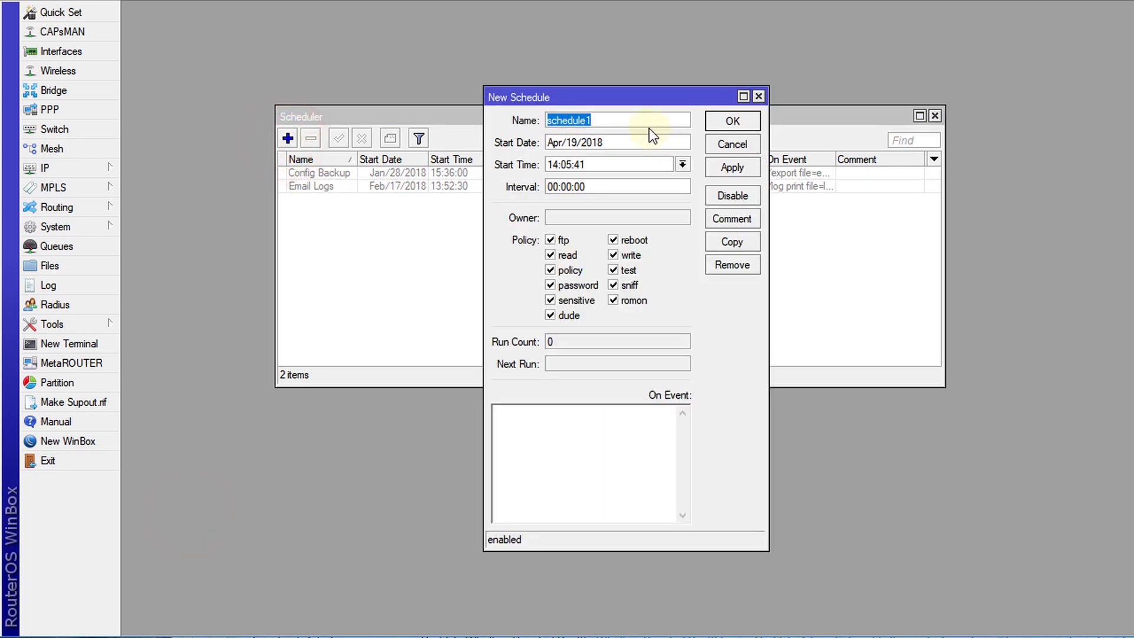
{"action": "type", "text": "R"}
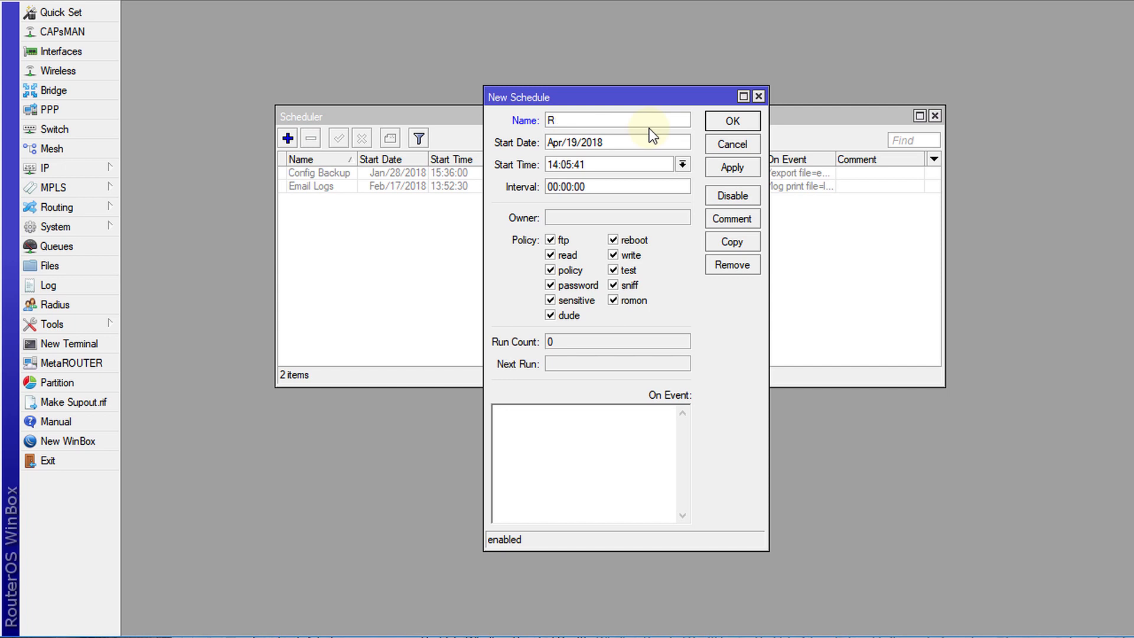
{"action": "type", "text": "eboot"}
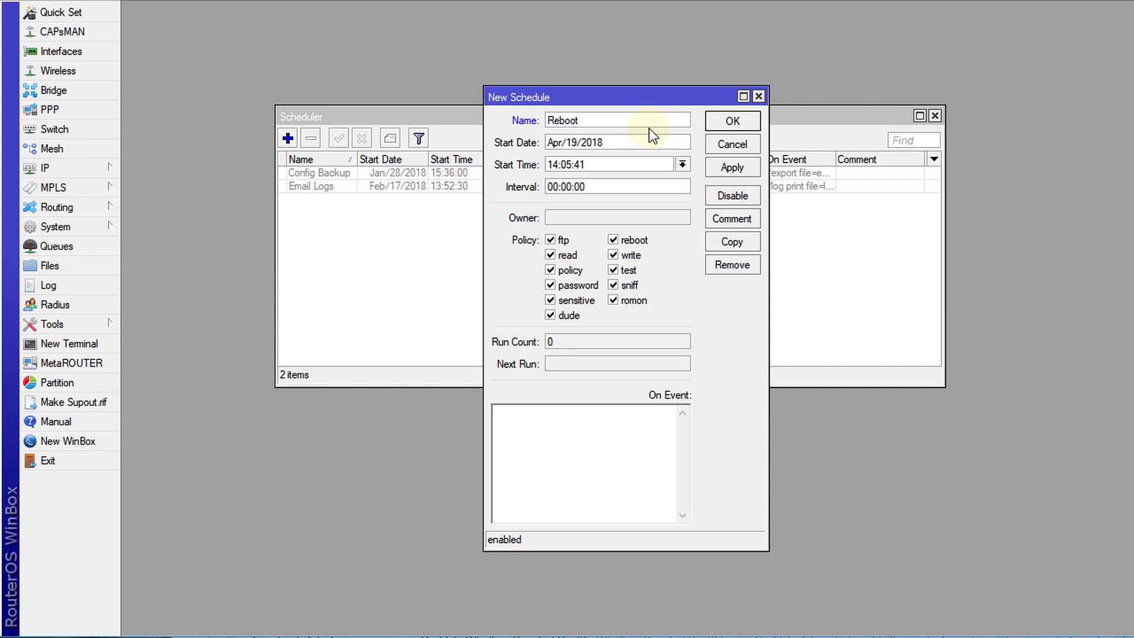
Set the Reboot entry's start time to 09:07:00.
{"action": "left_click", "coordinate": [553, 164]}
{"action": "type", "text": "09"}
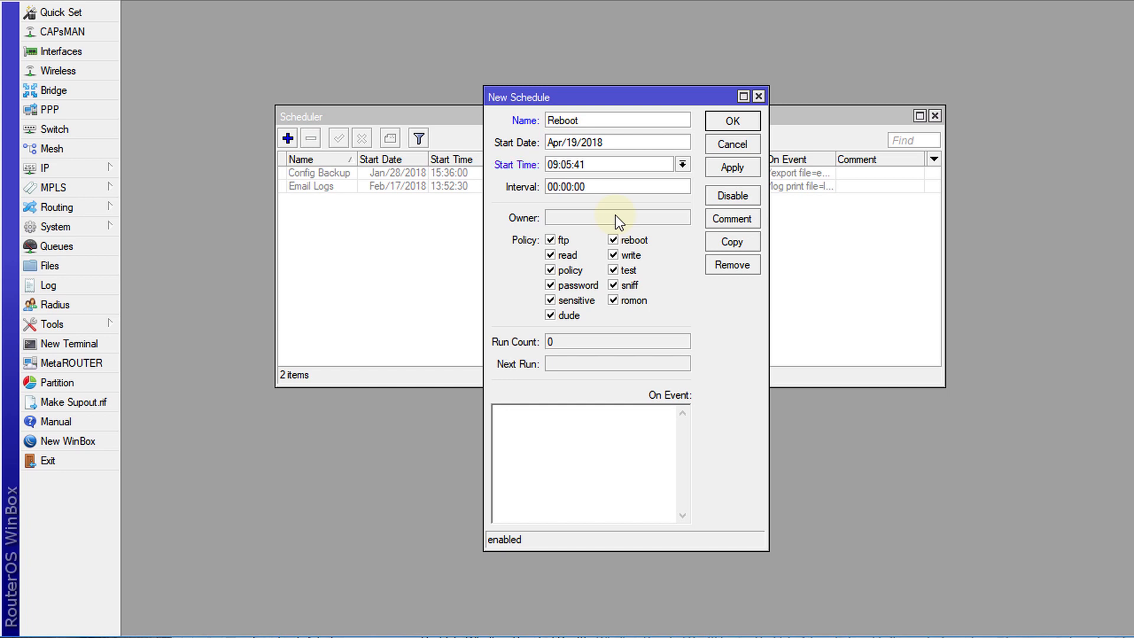
{"action": "left_click", "coordinate": [558, 164]}
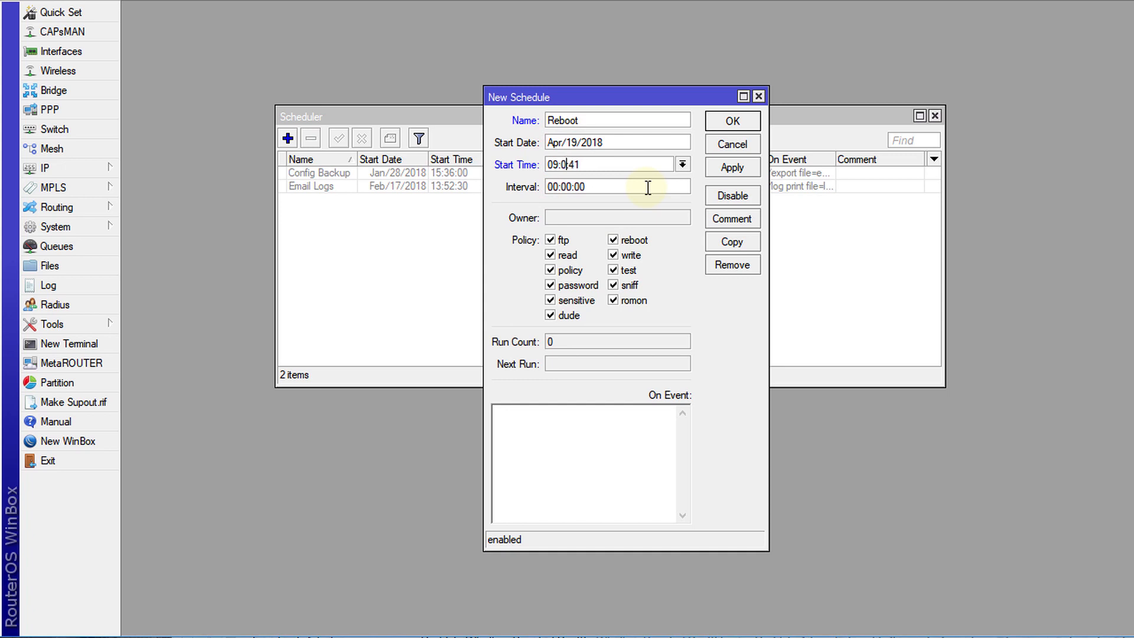
{"action": "type", "text": "7"}
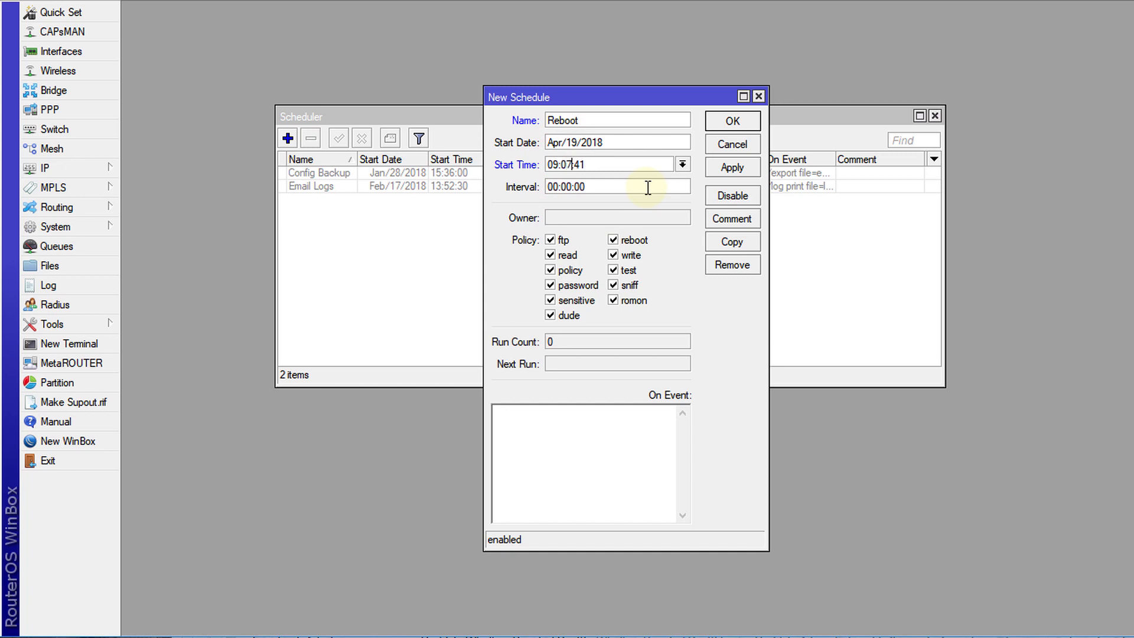
{"action": "type", "text": "00"}
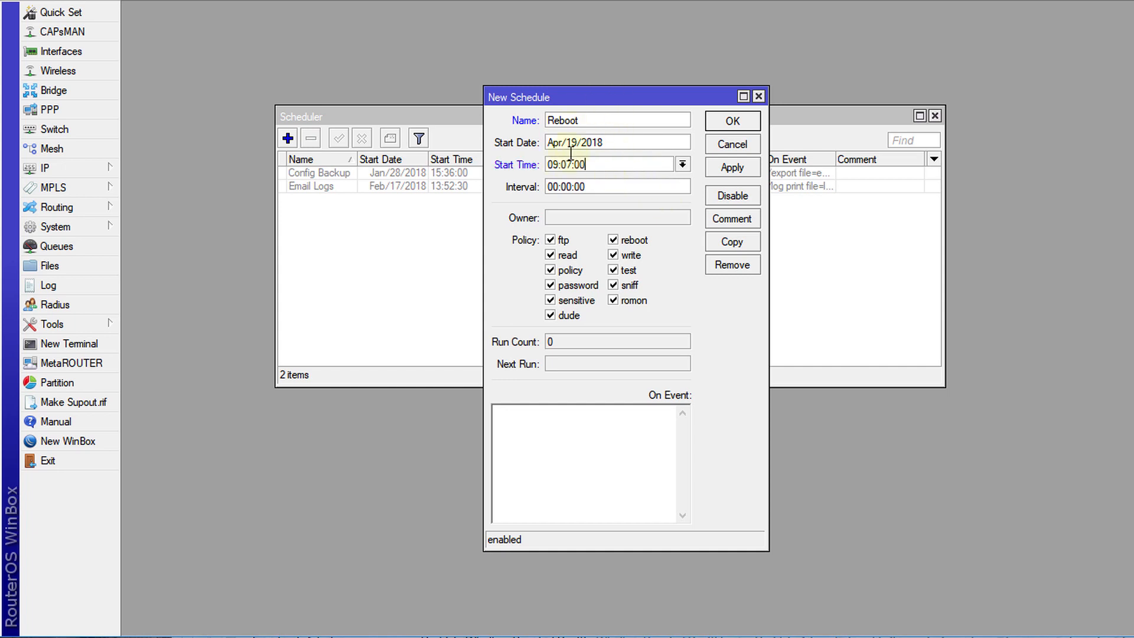
{"action": "mouse_move", "coordinate": [592, 212]}
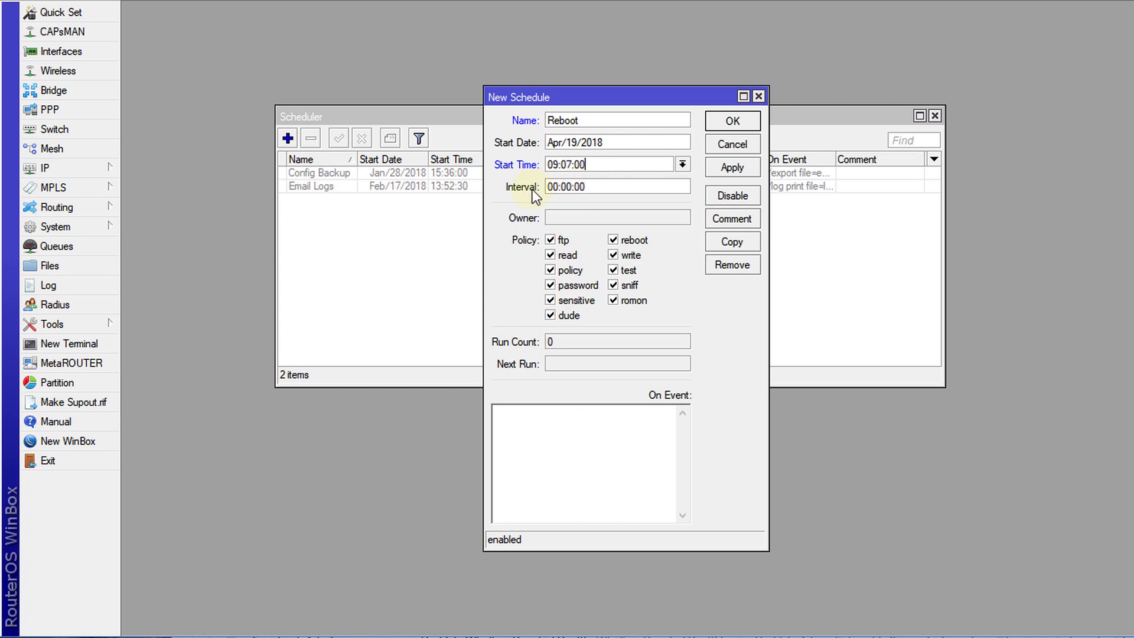
{"action": "mouse_move", "coordinate": [541, 454]}
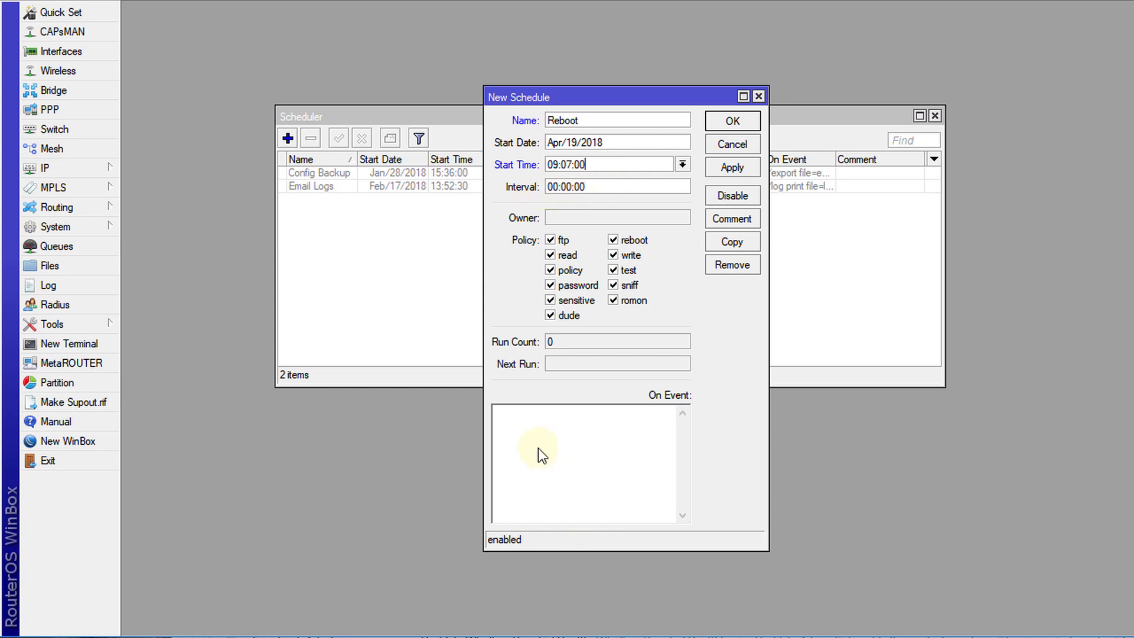
{"action": "mouse_move", "coordinate": [543, 368]}
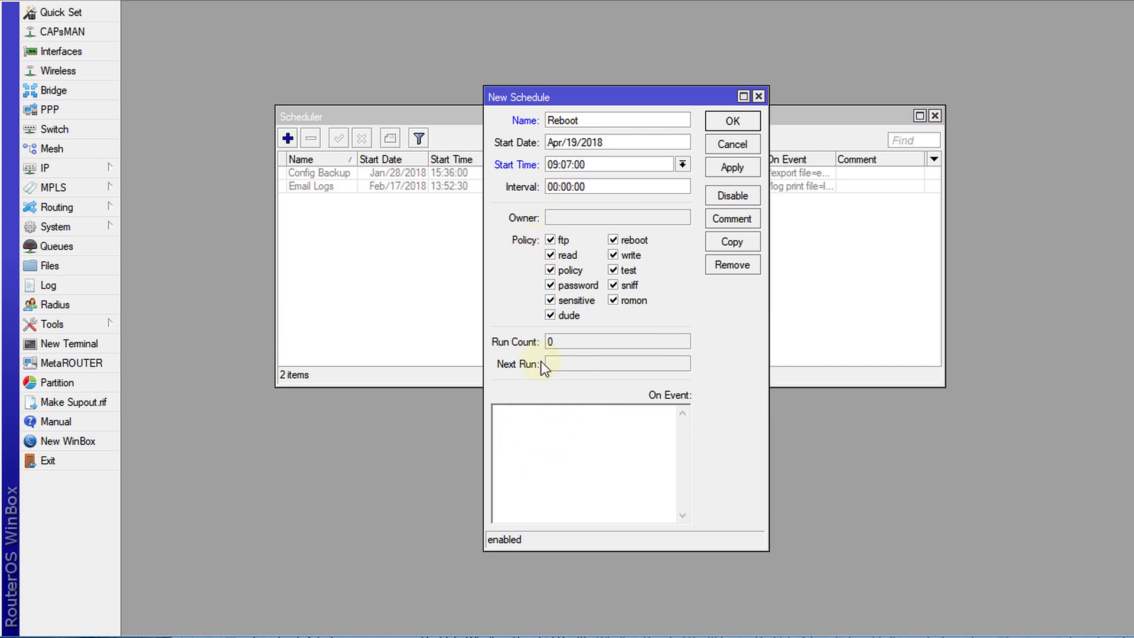
{"action": "mouse_move", "coordinate": [528, 423]}
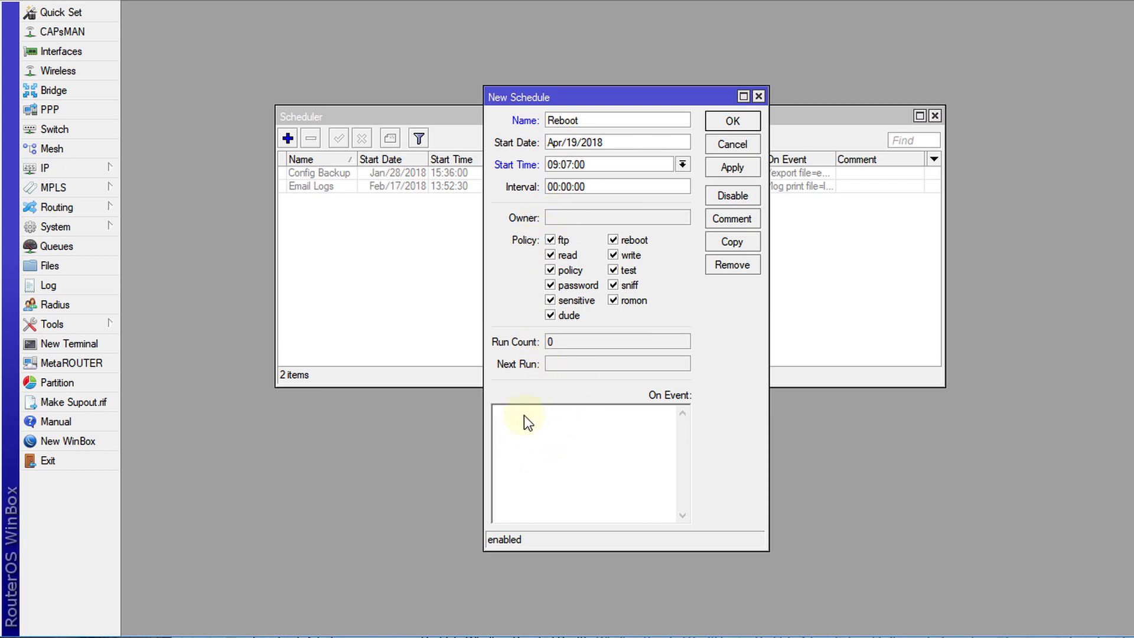
Set the task's On Event command to 'system reboot'.
{"action": "left_click", "coordinate": [521, 412]}
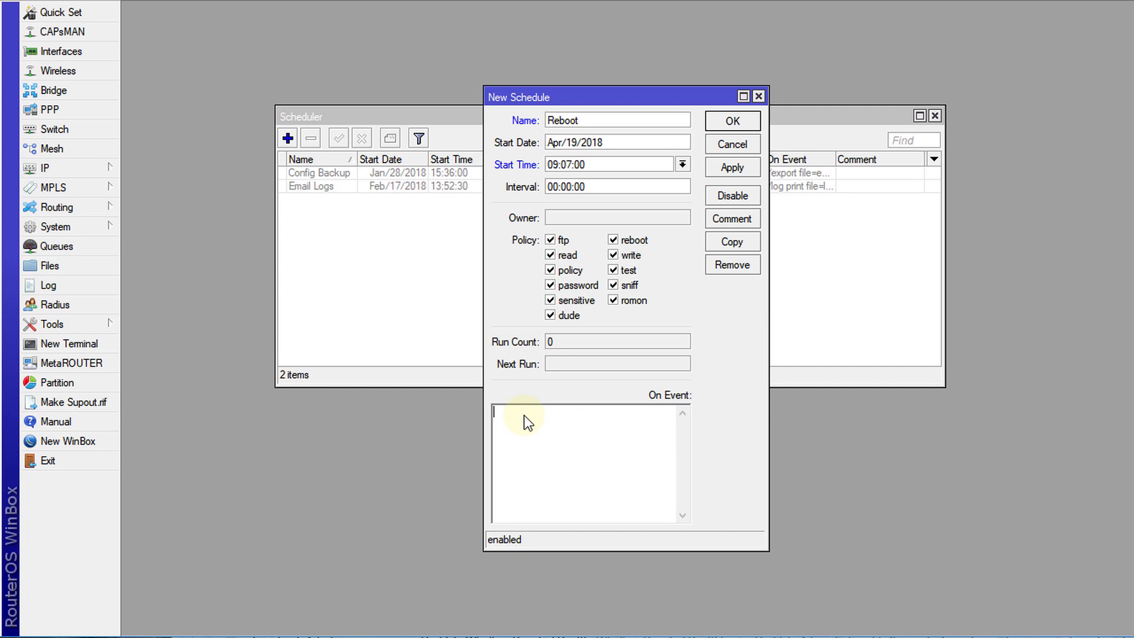
{"action": "type", "text": "system"}
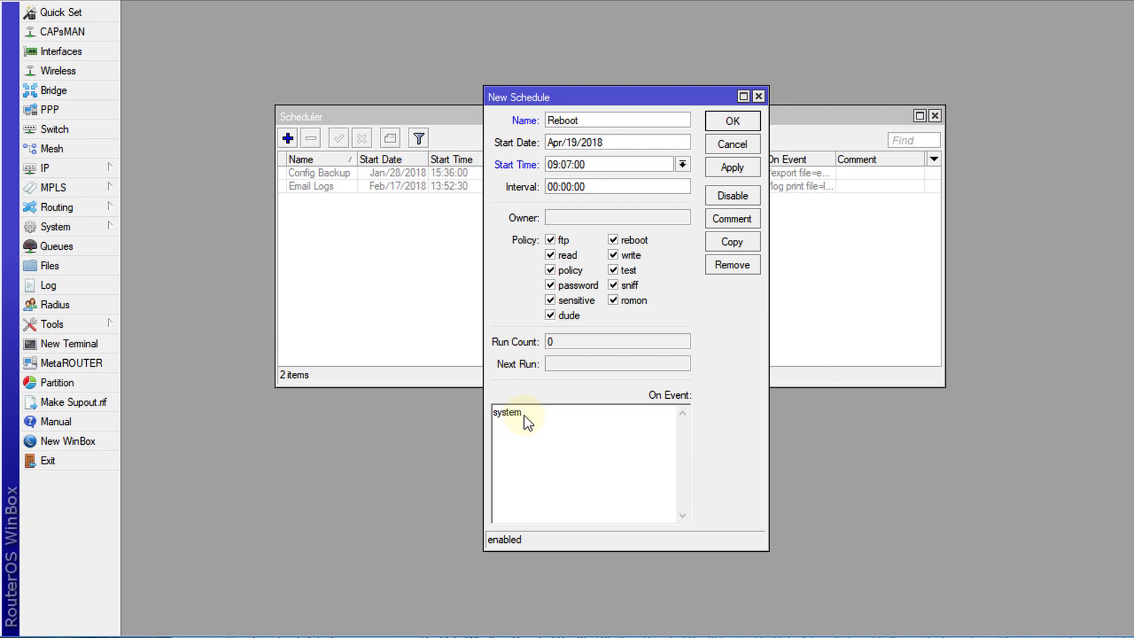
{"action": "type", "text": "re"}
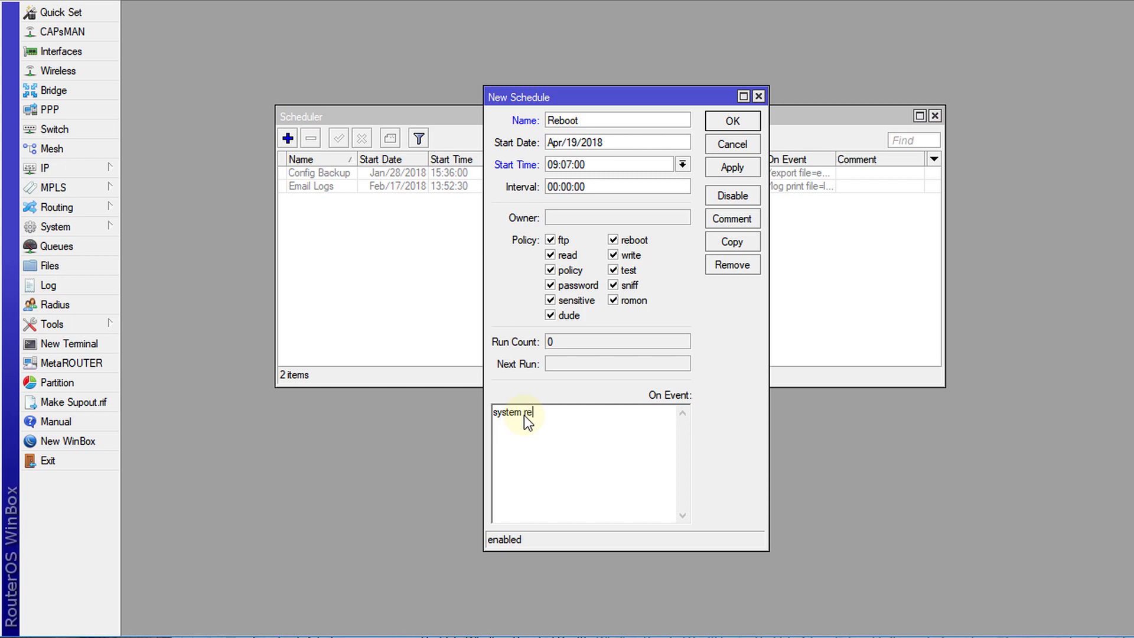
{"action": "type", "text": "boot"}
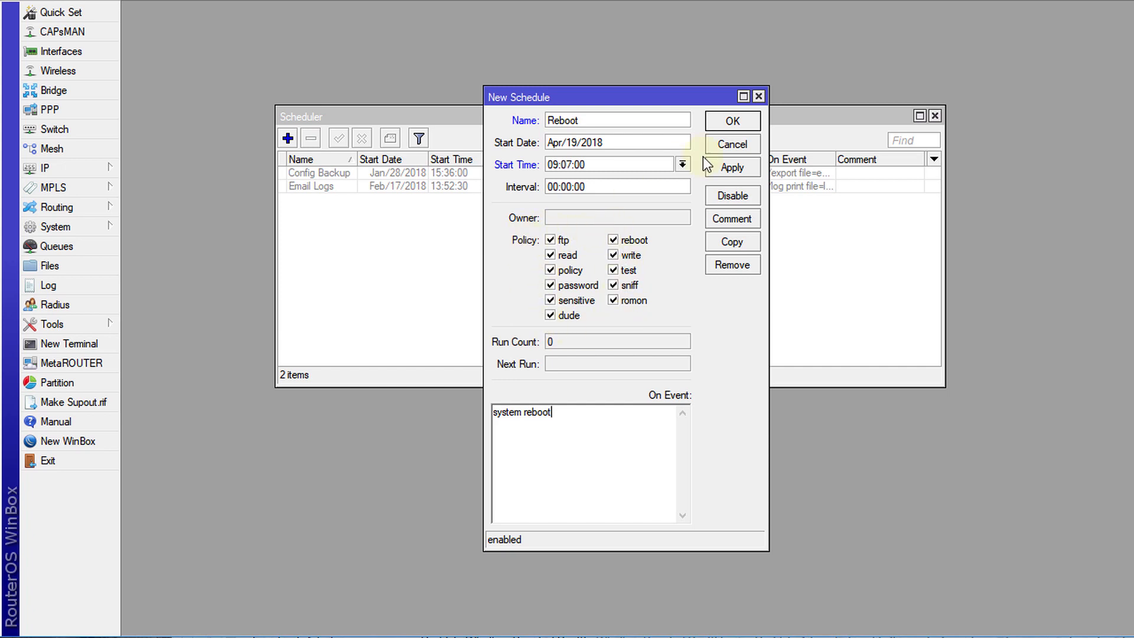
Apply and save the Reboot schedule so it appears as the third task in the list.
{"action": "left_click", "coordinate": [732, 166]}
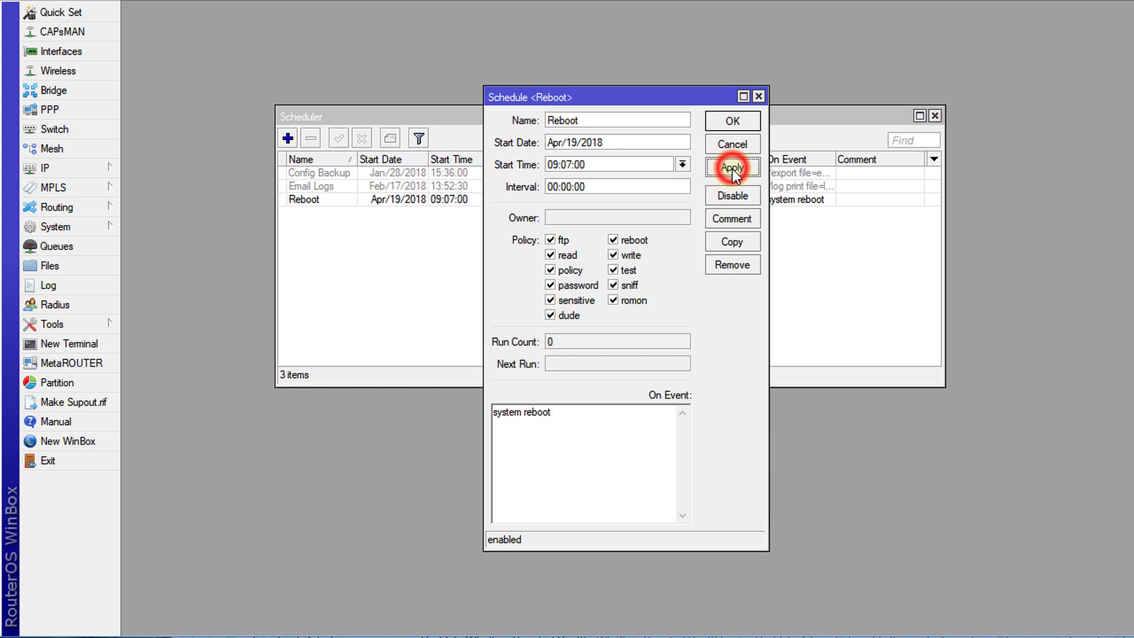
{"action": "left_click", "coordinate": [733, 167]}
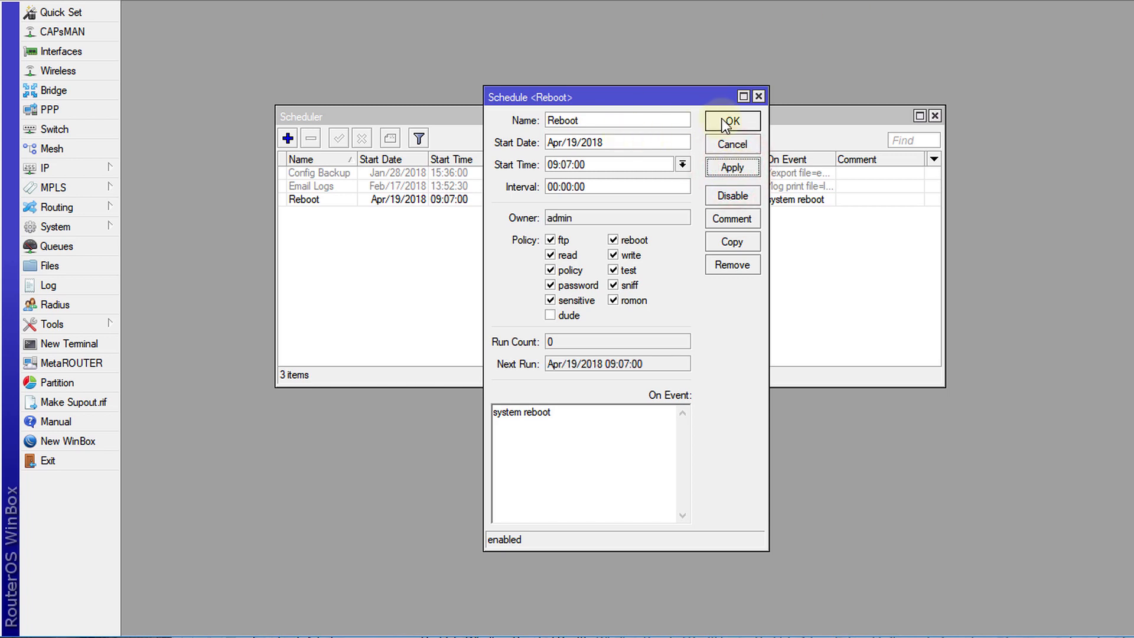
{"action": "left_click", "coordinate": [732, 121]}
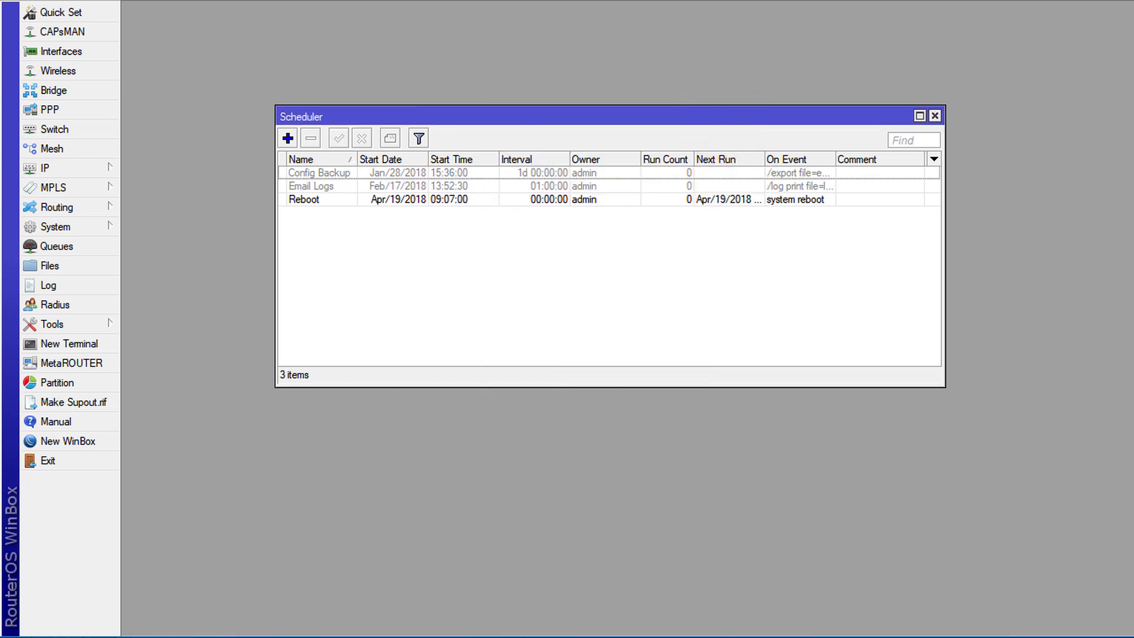
{"action": "mouse_move", "coordinate": [773, 167]}
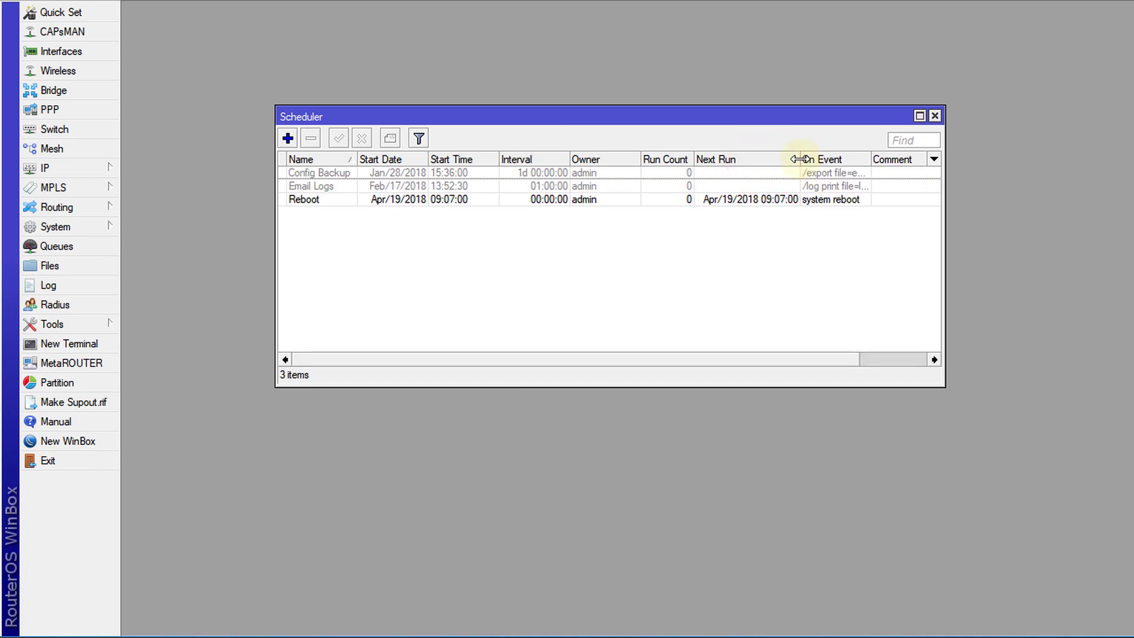
{"action": "mouse_move", "coordinate": [784, 210]}
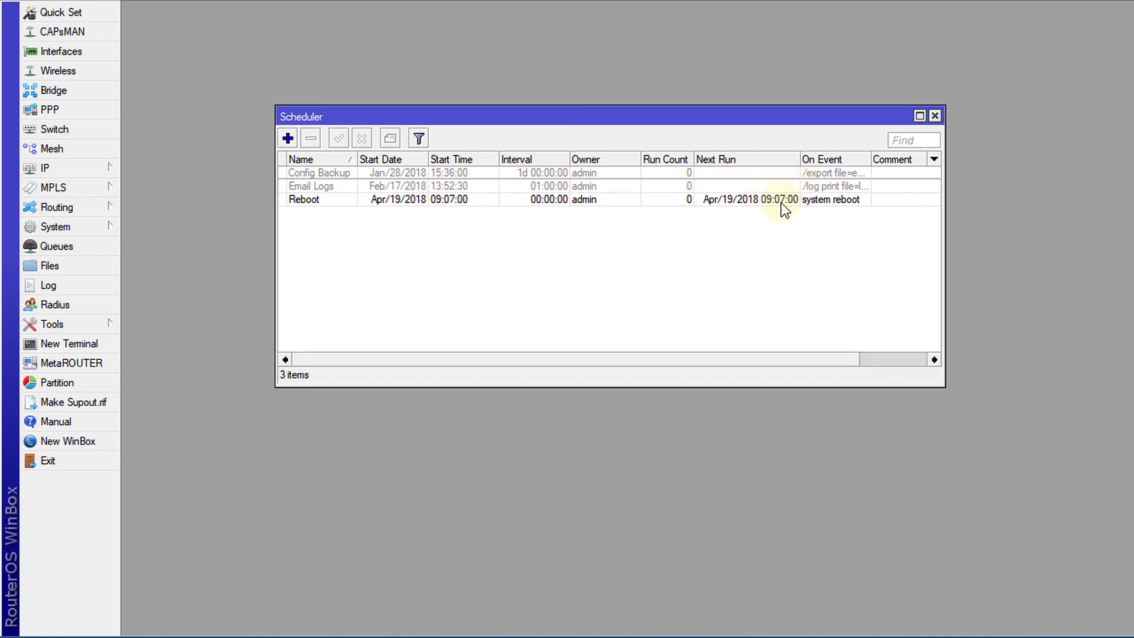
{"action": "mouse_move", "coordinate": [780, 221]}
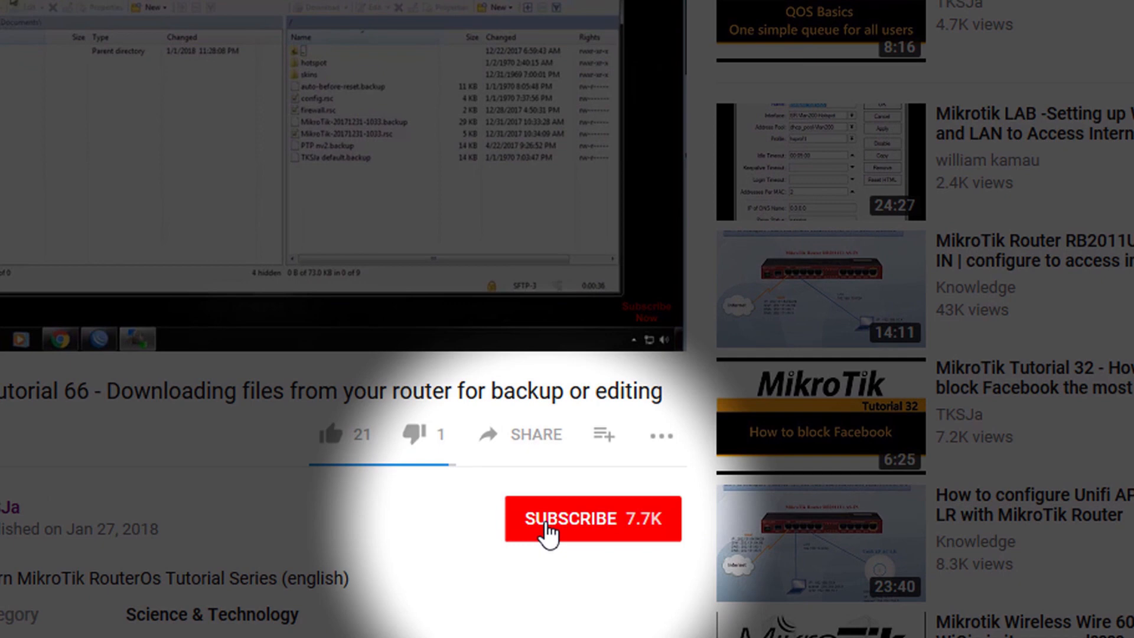
Subscribe to the MikroTik tutorial's YouTube channel while the router reboots.
{"action": "left_click", "coordinate": [592, 519]}
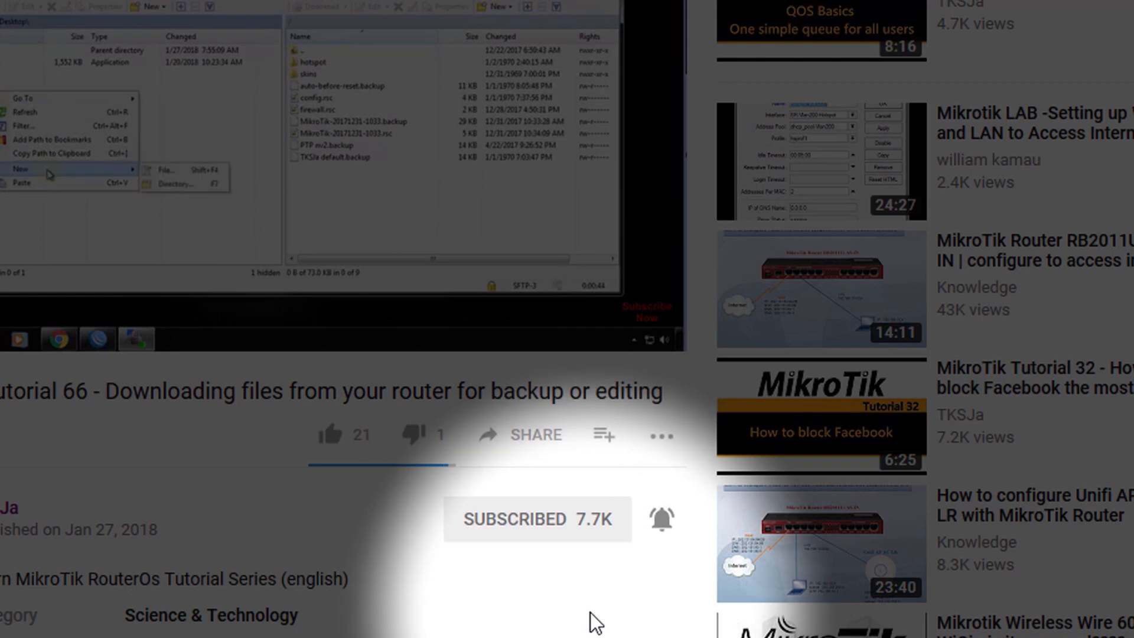
{"action": "mouse_move", "coordinate": [180, 185]}
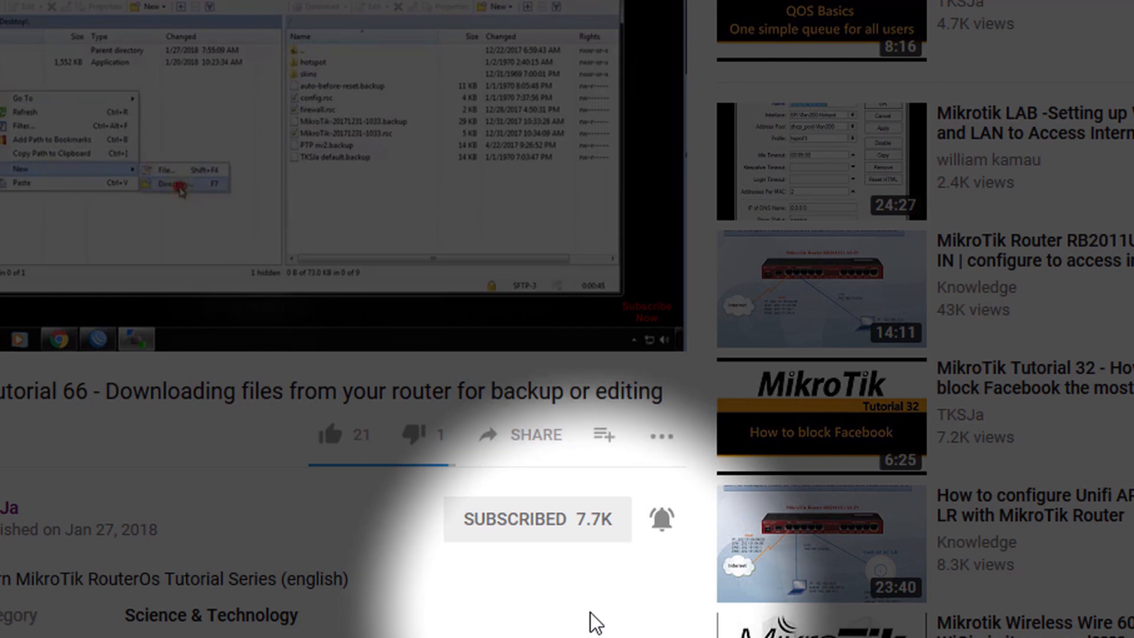
{"action": "left_click", "coordinate": [171, 184]}
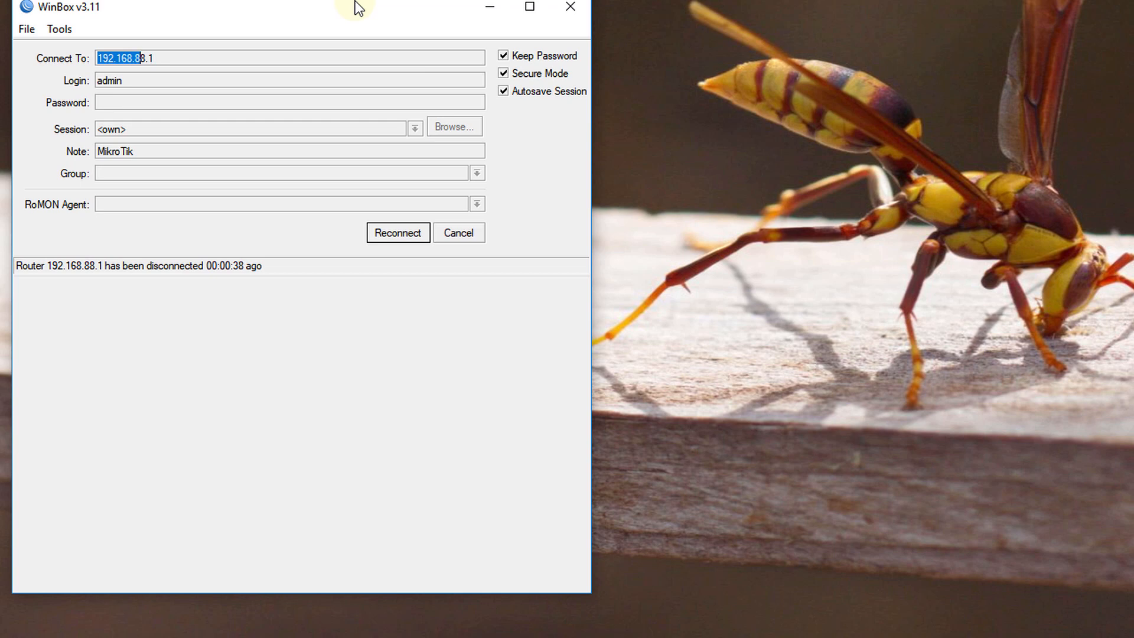
{"action": "mouse_move", "coordinate": [423, 25]}
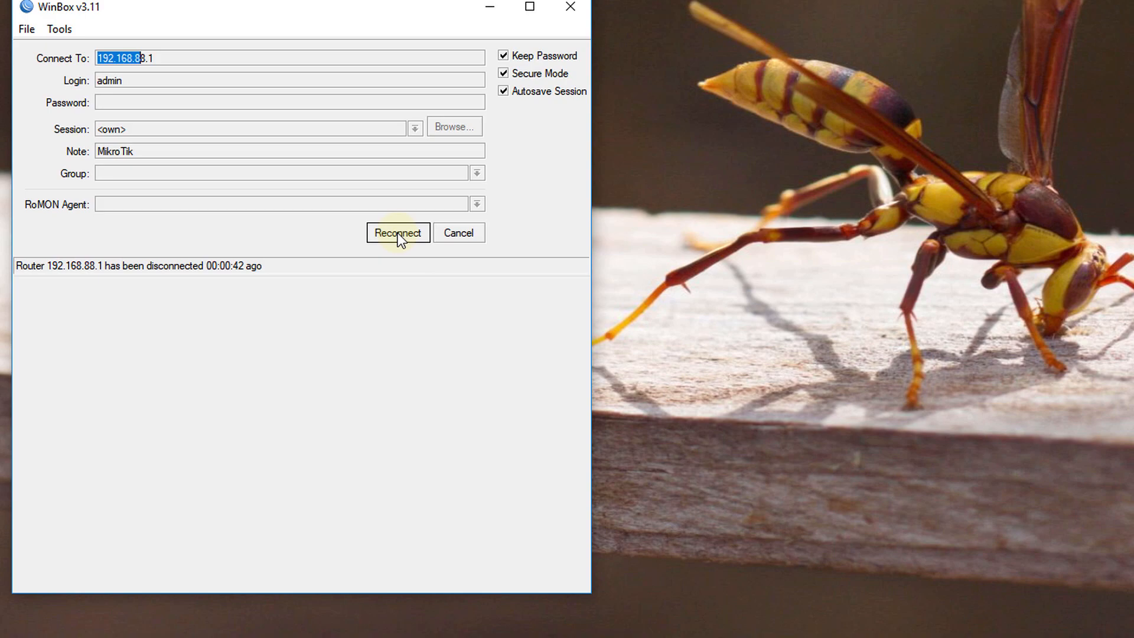
Reconnect WinBox to the router at 192.168.88.1 after its reboot.
{"action": "left_click", "coordinate": [397, 233]}
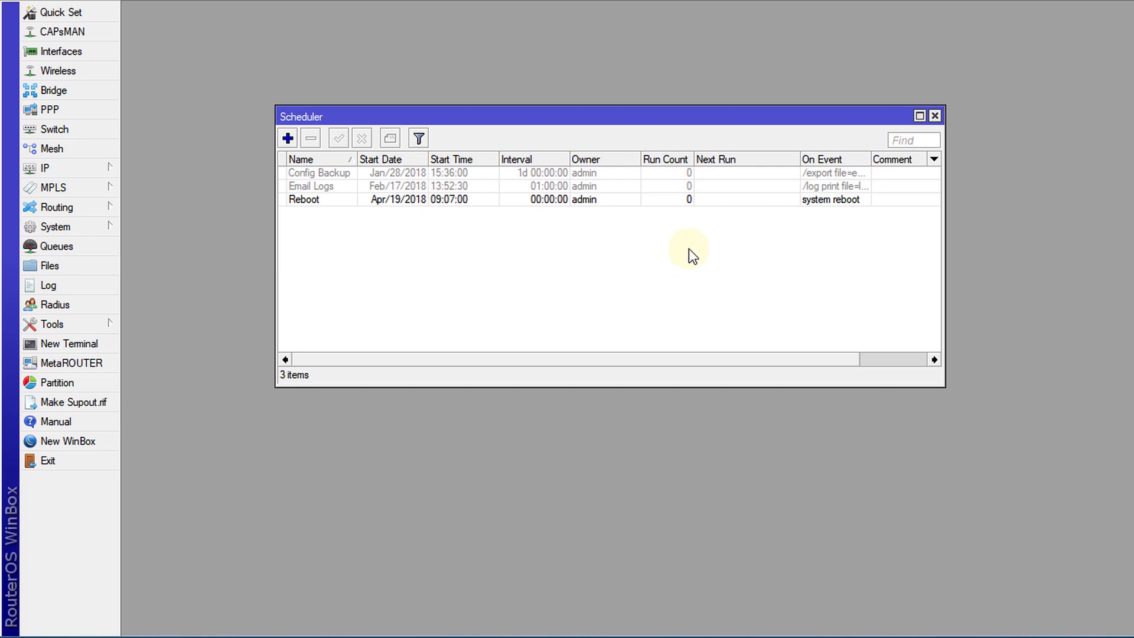
{"action": "mouse_move", "coordinate": [539, 219]}
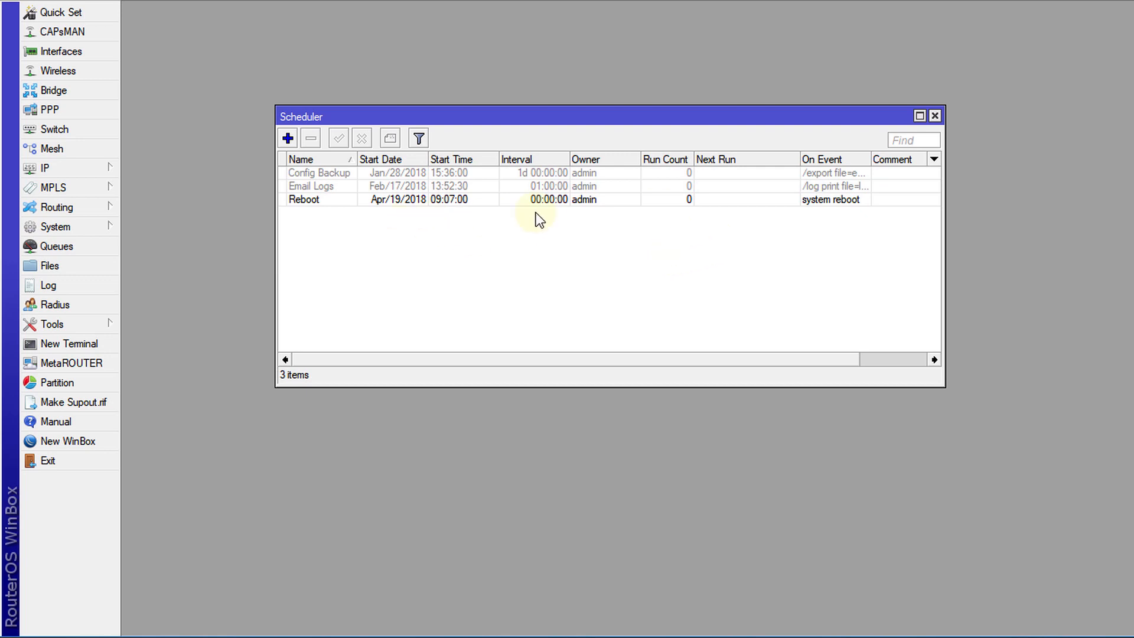
{"action": "mouse_move", "coordinate": [442, 208]}
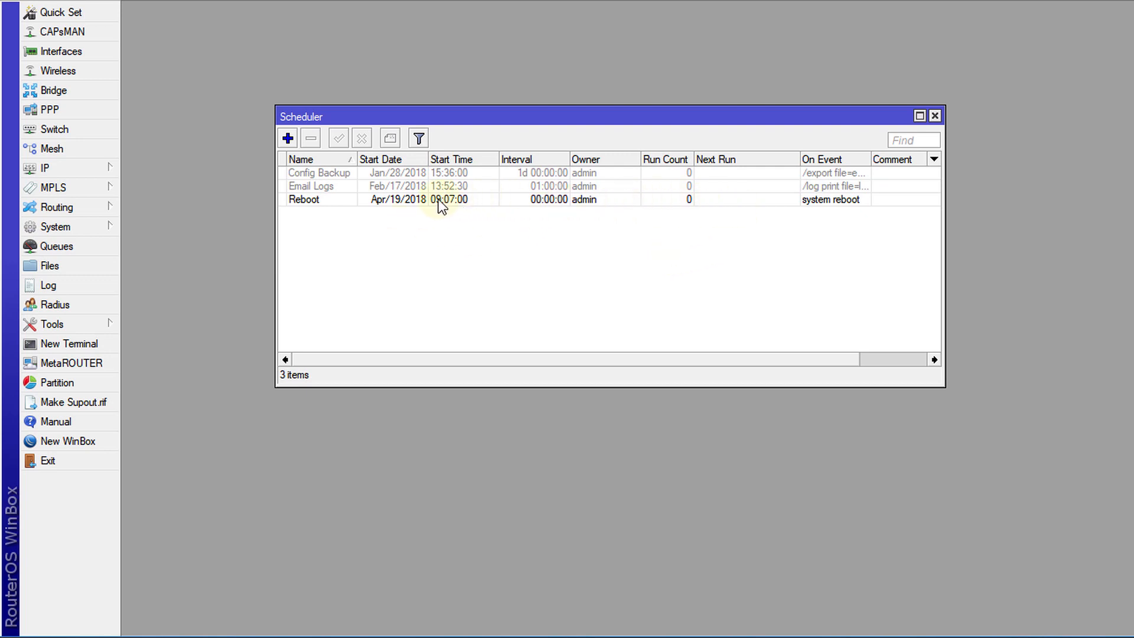
{"action": "mouse_move", "coordinate": [738, 202]}
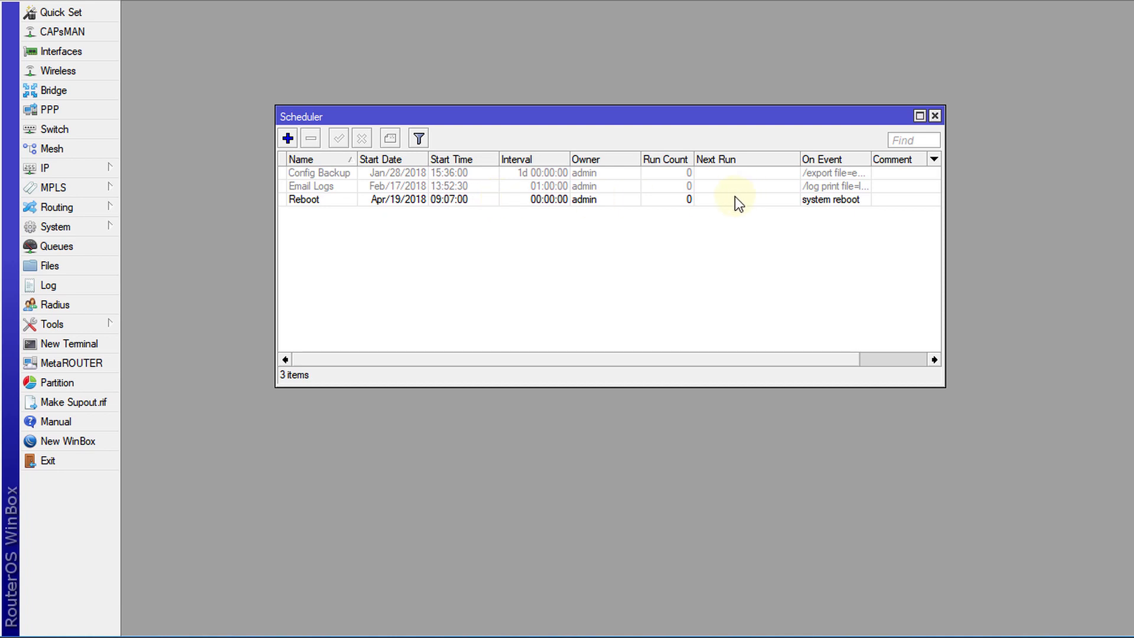
{"action": "mouse_move", "coordinate": [722, 206]}
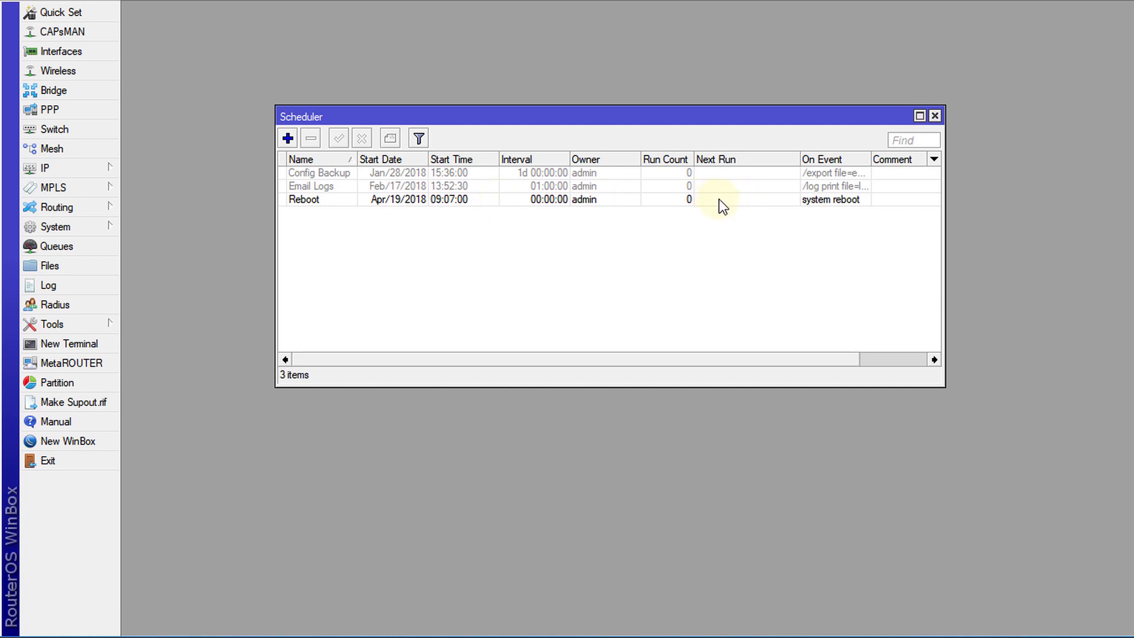